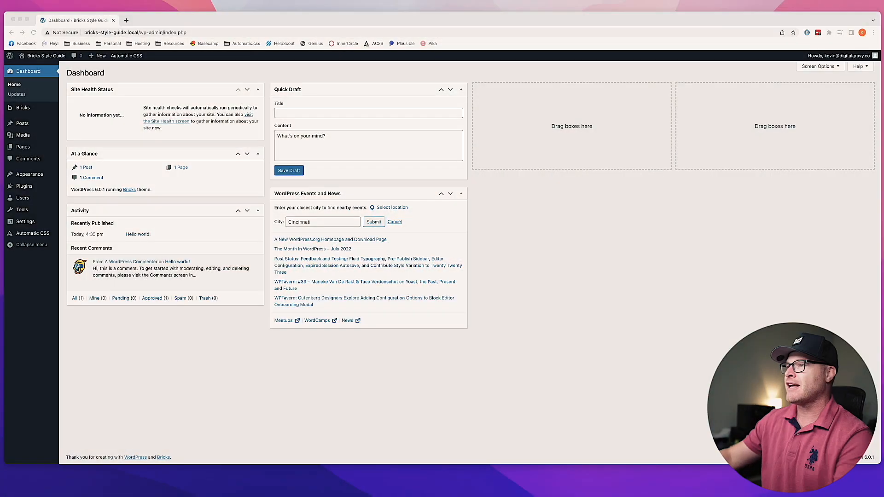
pyautogui.moveTo(414, 401)
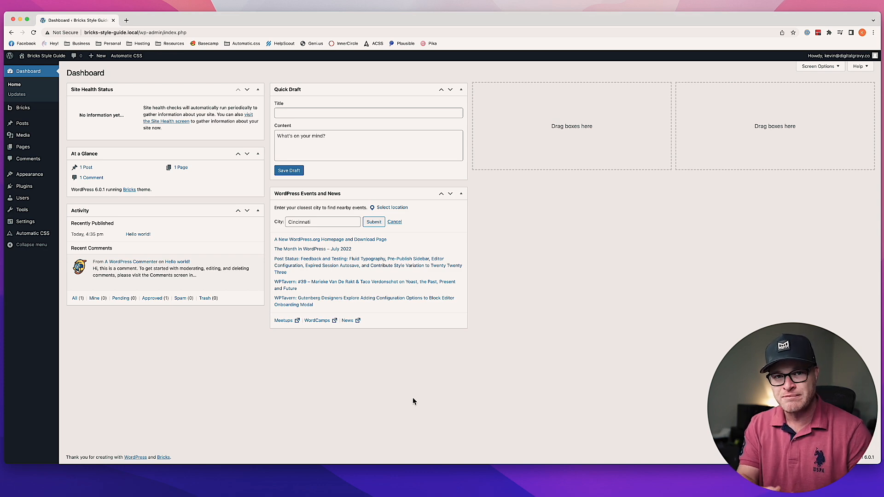
pyautogui.moveTo(123, 225)
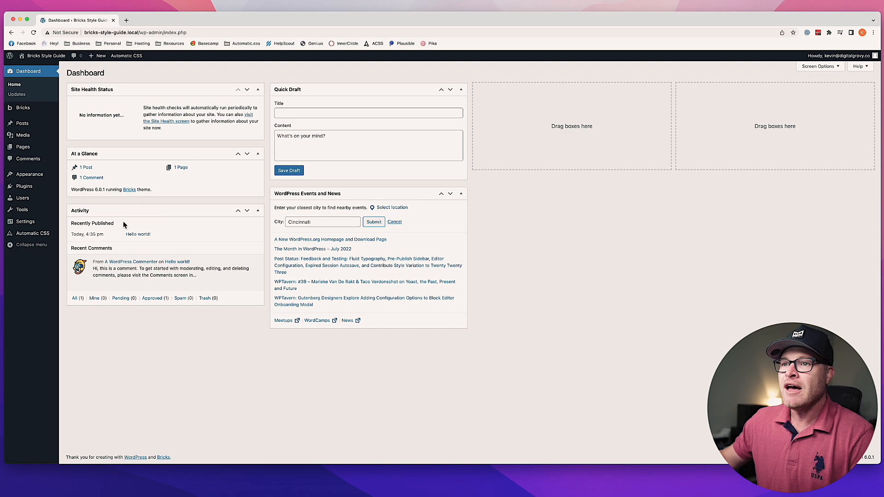
pyautogui.moveTo(69, 213)
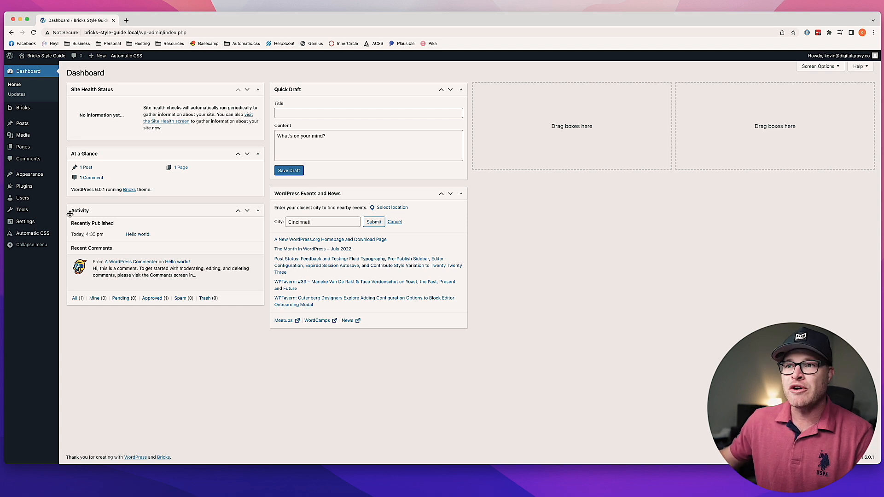
pyautogui.moveTo(28, 159)
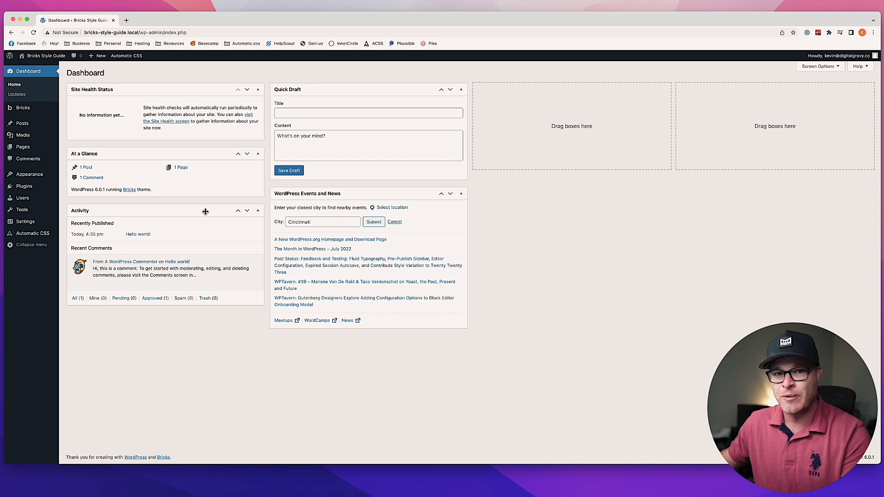
pyautogui.moveTo(119, 231)
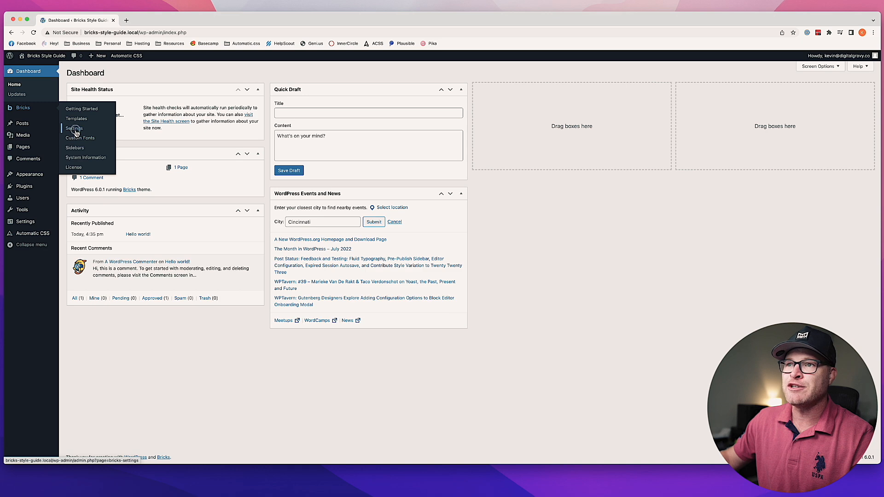
pyautogui.click(74, 128)
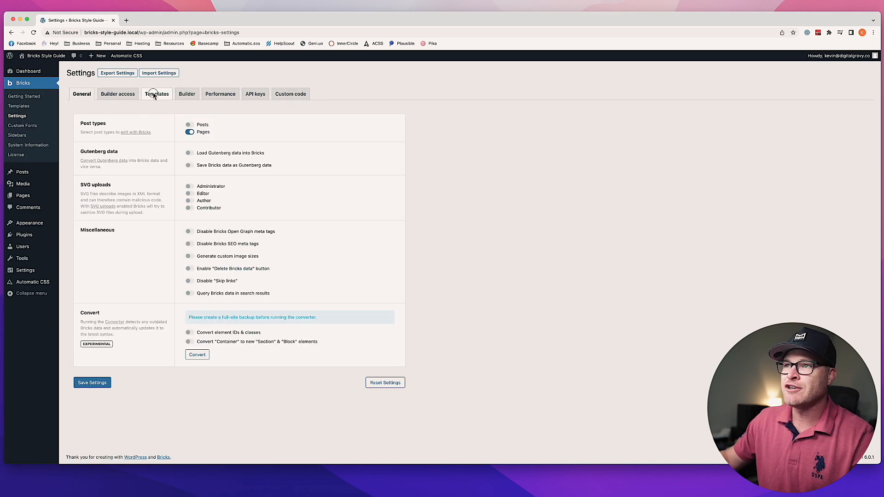
pyautogui.click(156, 94)
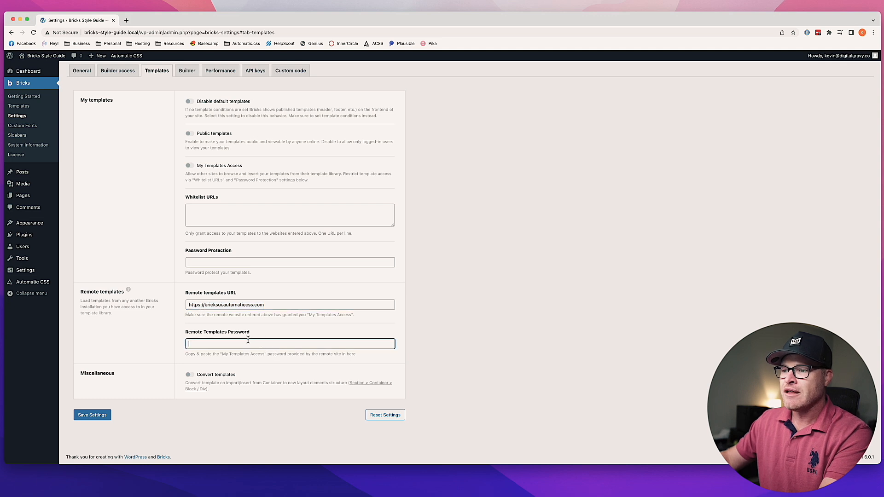
pyautogui.moveTo(271, 352)
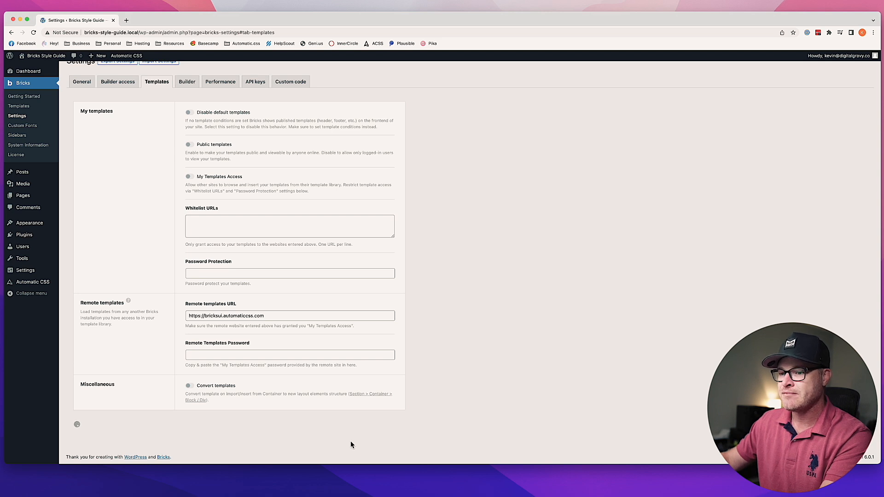
pyautogui.click(92, 418)
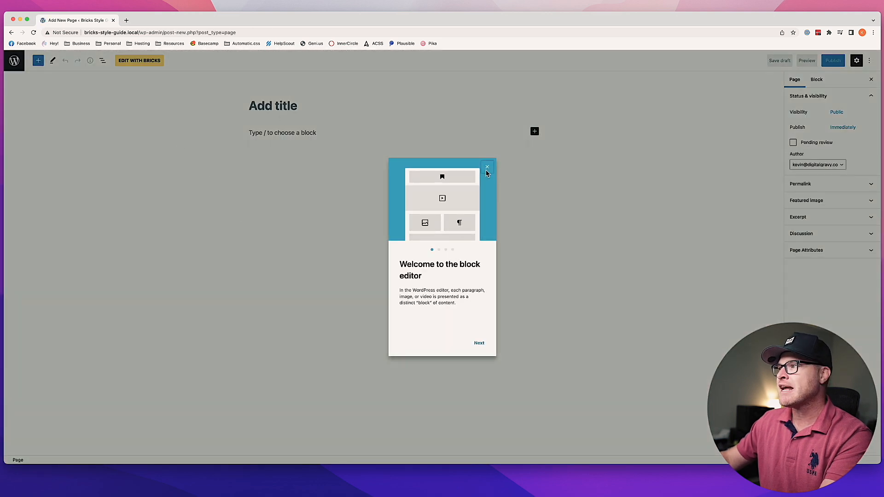
# - Publish a new page titled 'Style Guide' with the permalink slug 'ui'
pyautogui.click(487, 168)
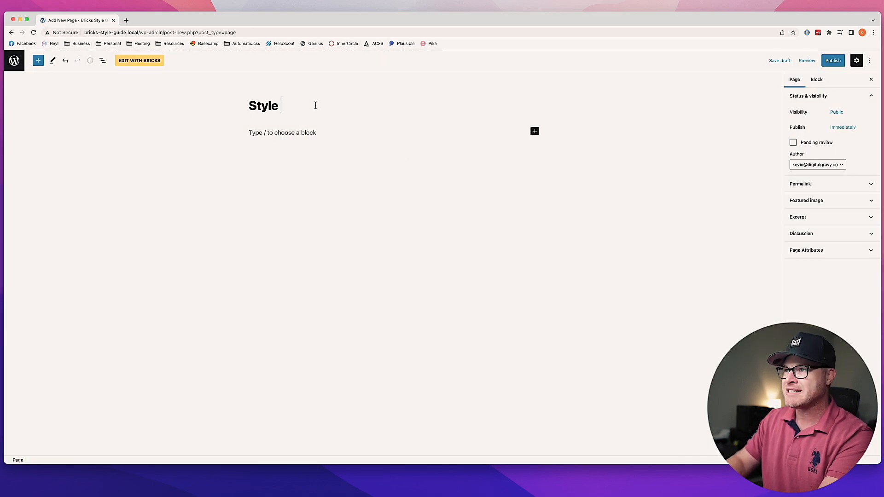
pyautogui.write('Guide')
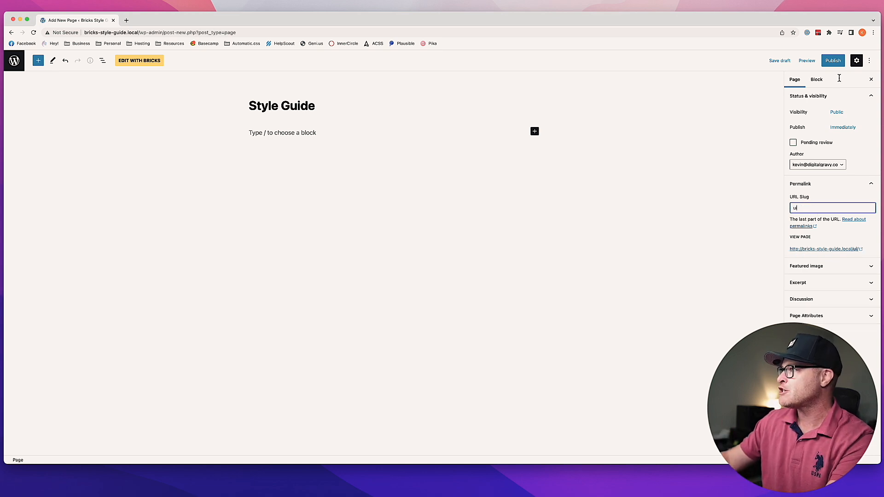
pyautogui.click(832, 60)
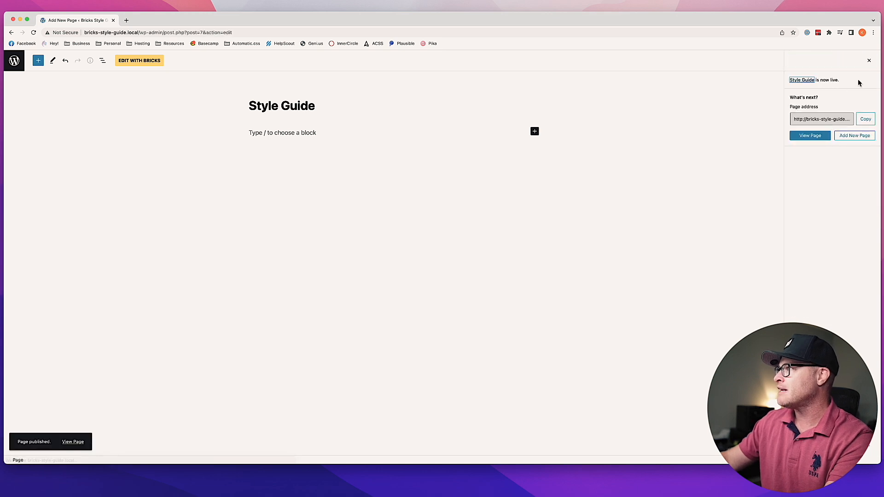
pyautogui.click(856, 60)
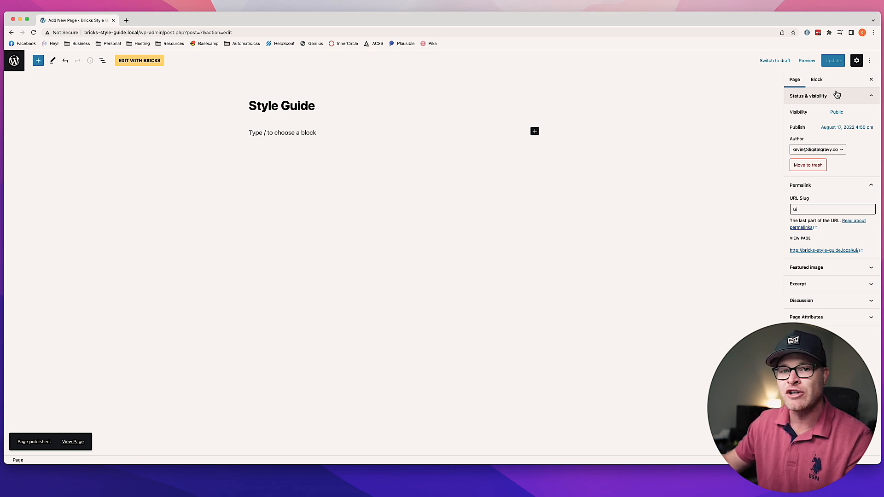
pyautogui.moveTo(595, 235)
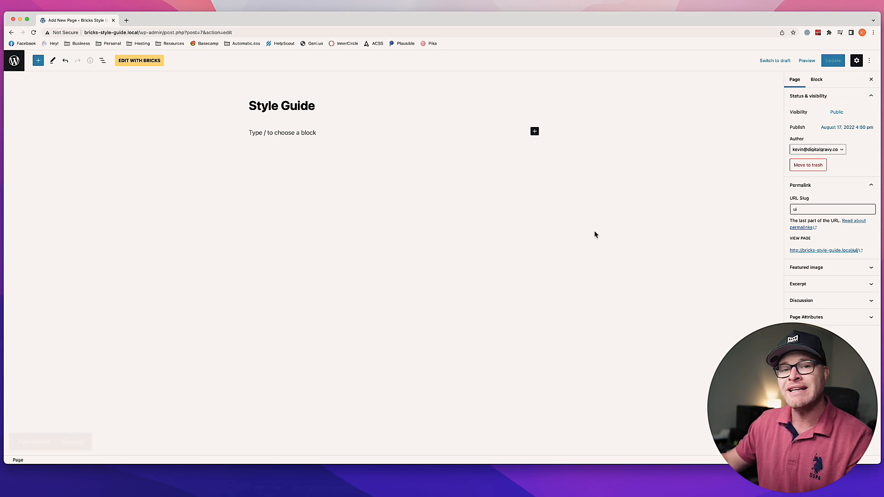
pyautogui.moveTo(420, 326)
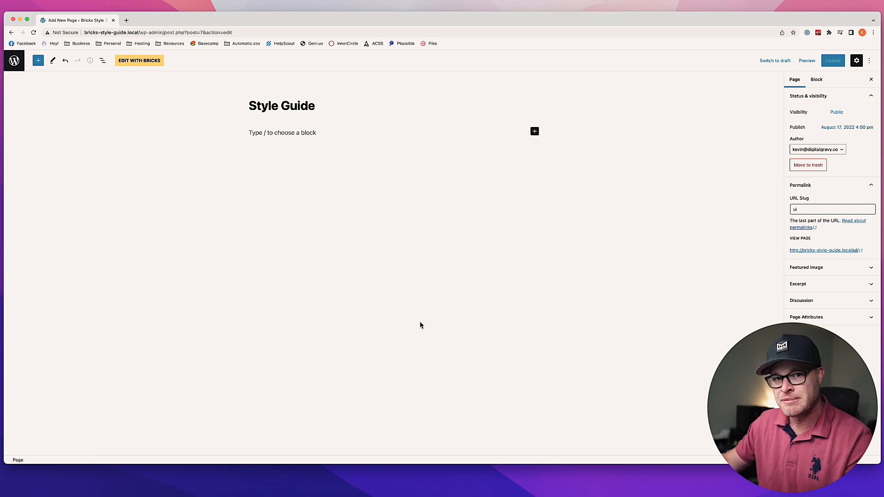
pyautogui.moveTo(469, 203)
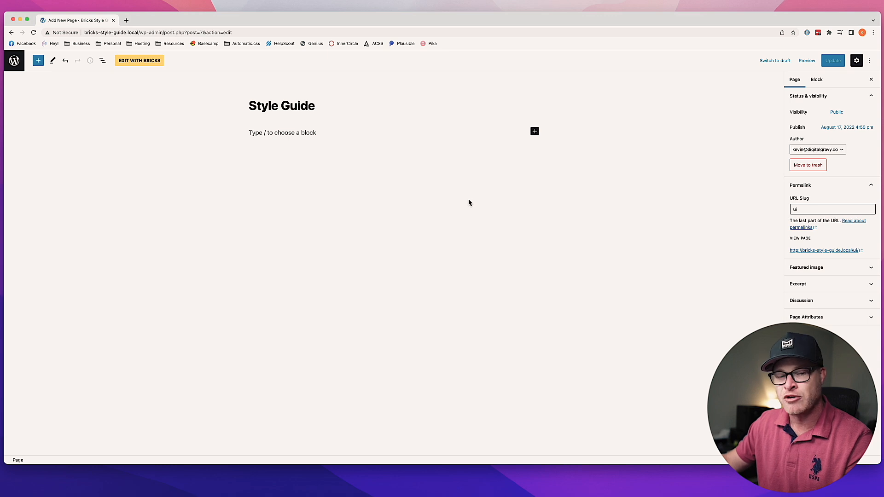
pyautogui.moveTo(381, 175)
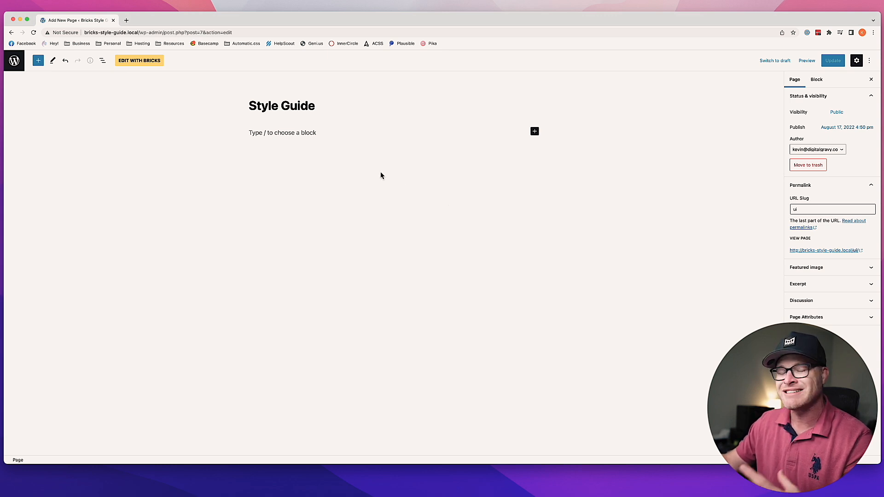
pyautogui.moveTo(345, 166)
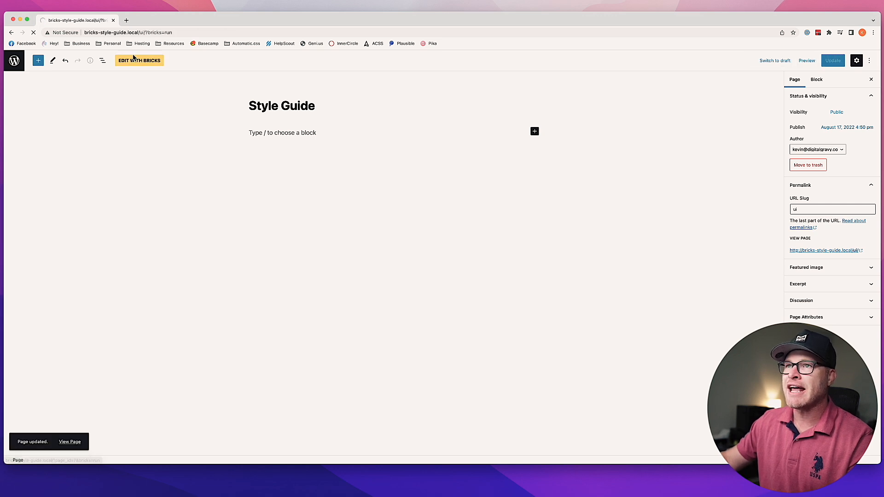
# - Insert the remote Style Guide template into the page and import its theme style
pyautogui.click(139, 60)
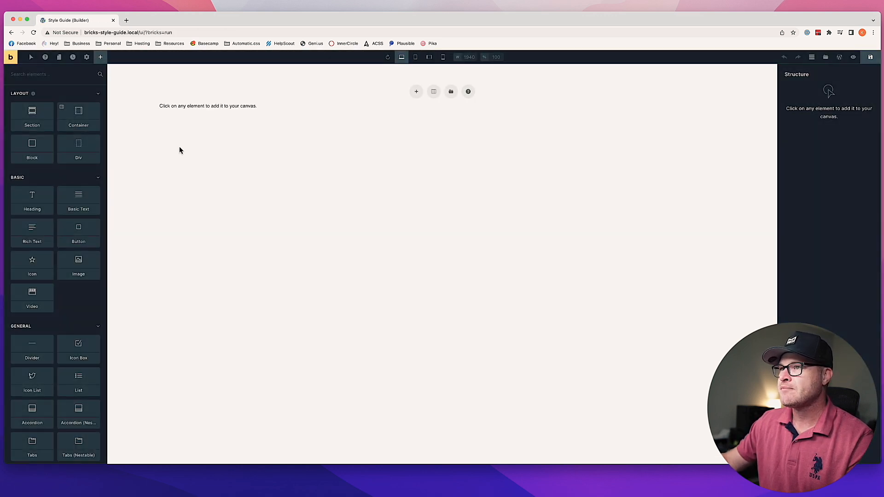
pyautogui.moveTo(826, 57)
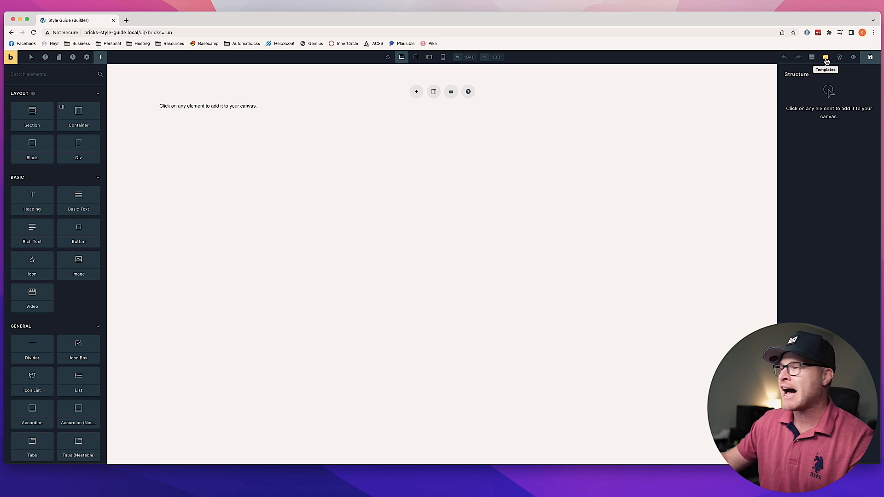
pyautogui.click(826, 57)
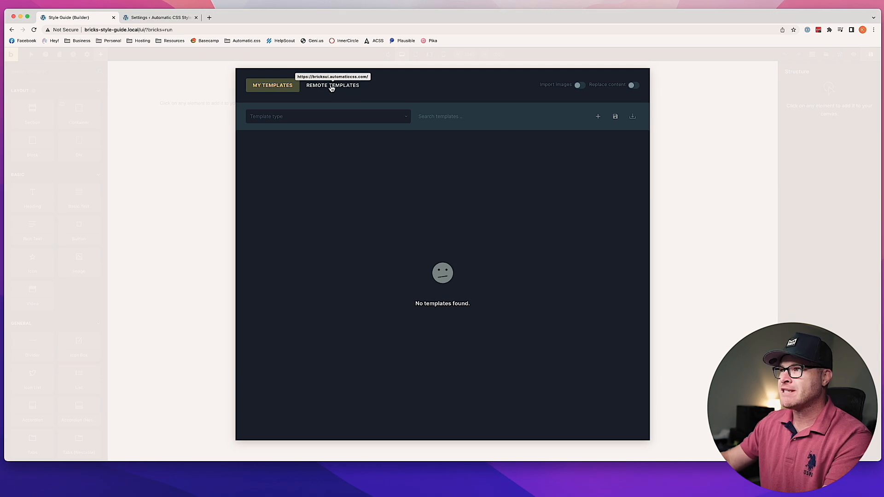
pyautogui.click(332, 85)
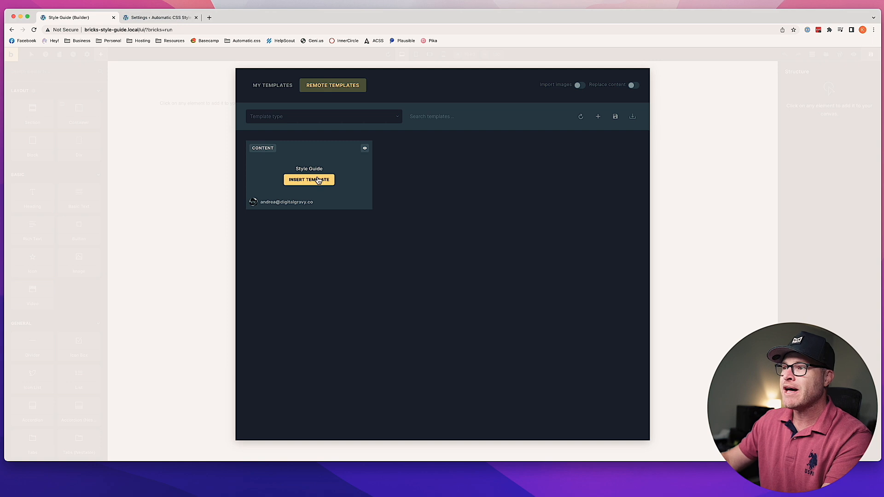
pyautogui.click(308, 179)
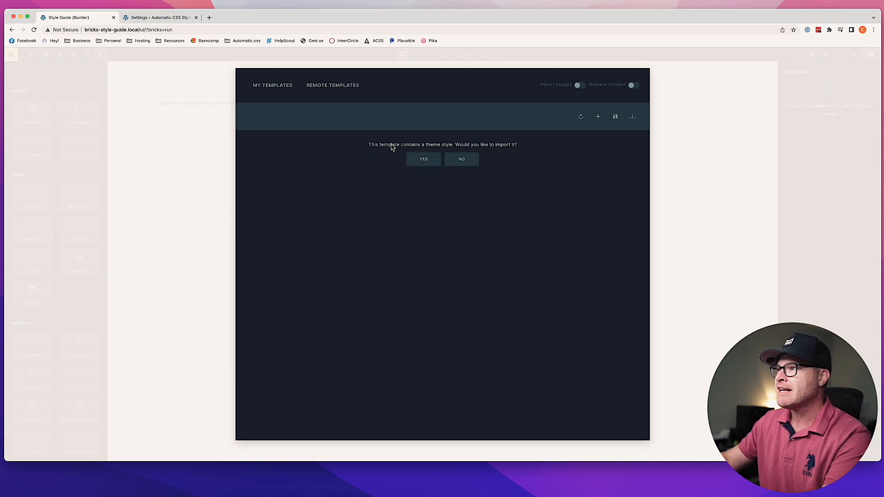
pyautogui.moveTo(488, 151)
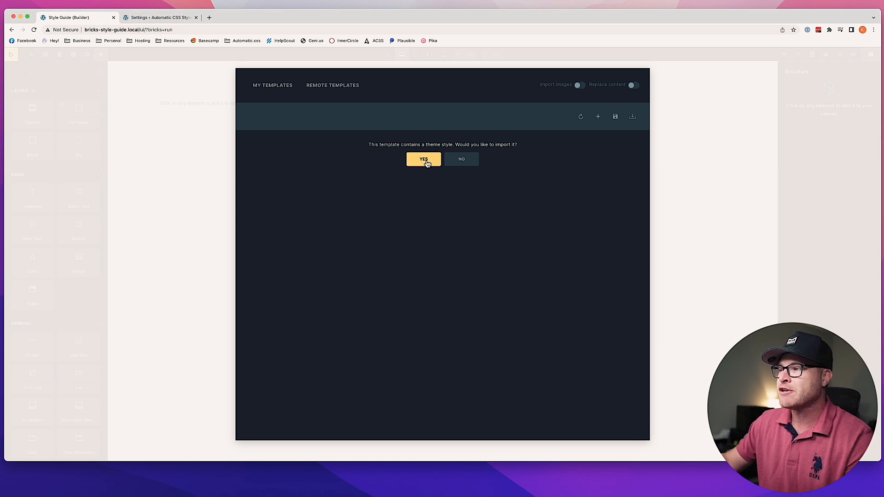
pyautogui.click(423, 159)
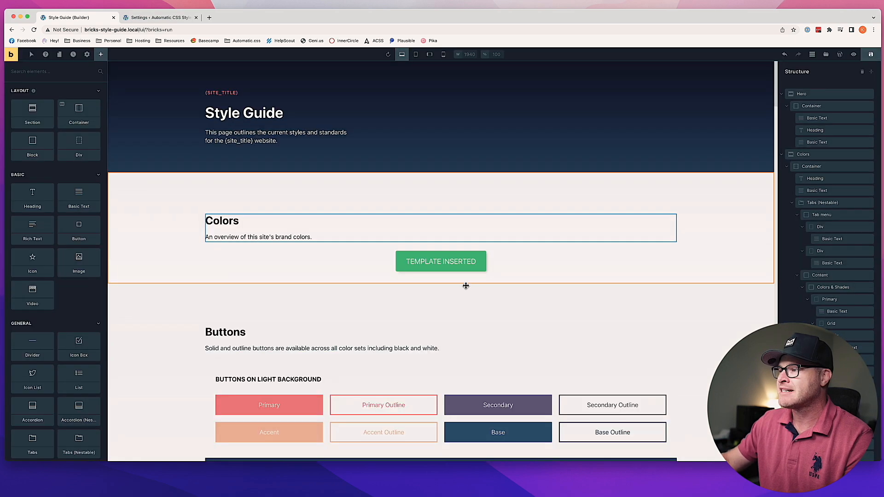
pyautogui.scroll(-3)
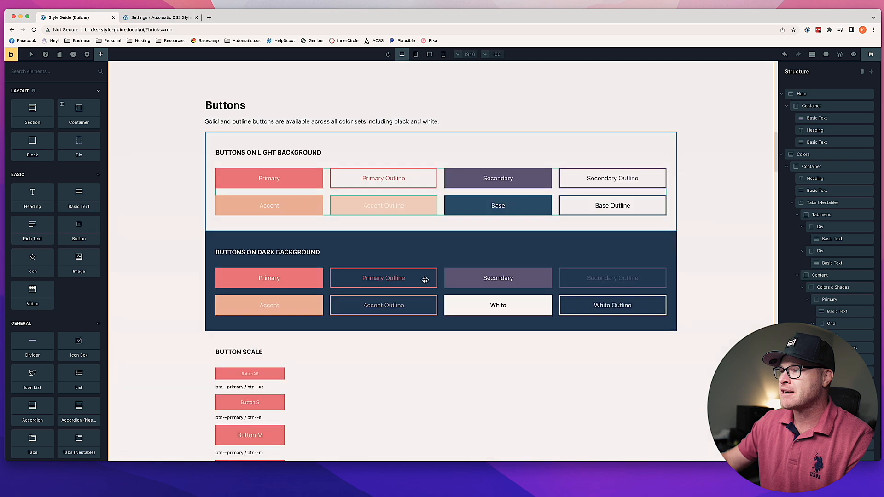
pyautogui.scroll(-3)
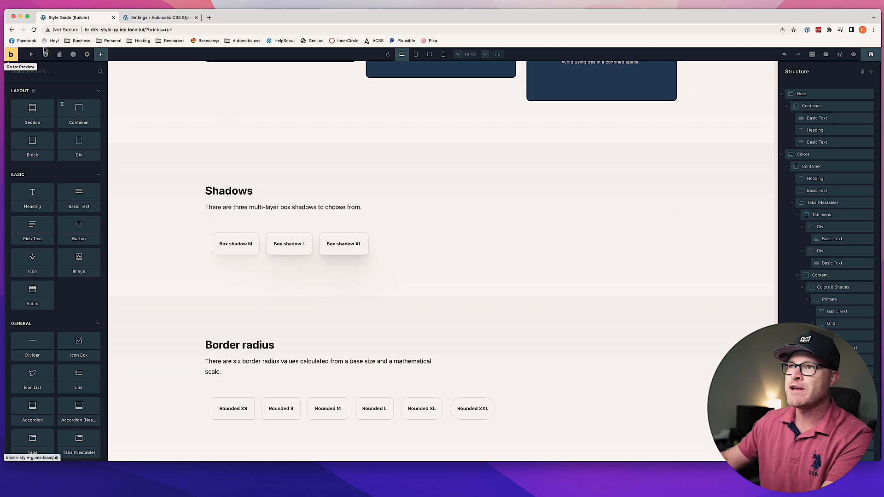
# - Preview the live /ui/ style guide page, then go to WordPress admin's Pages list
pyautogui.click(32, 54)
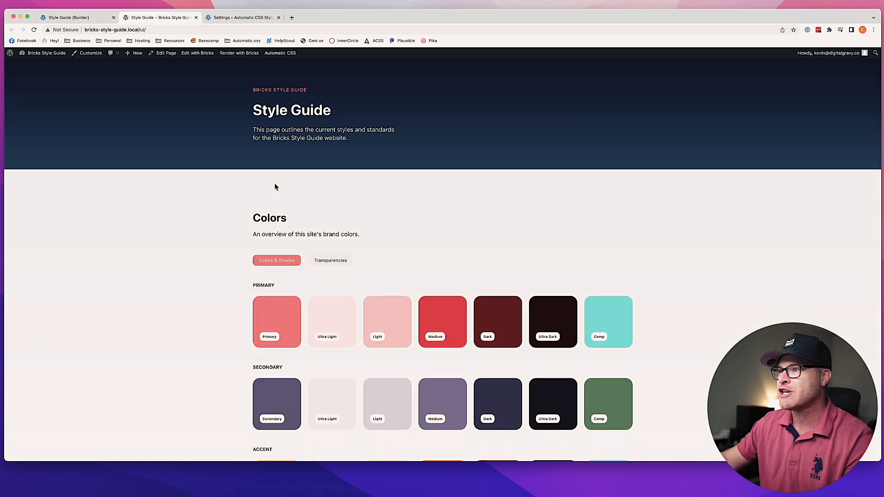
pyautogui.scroll(-3)
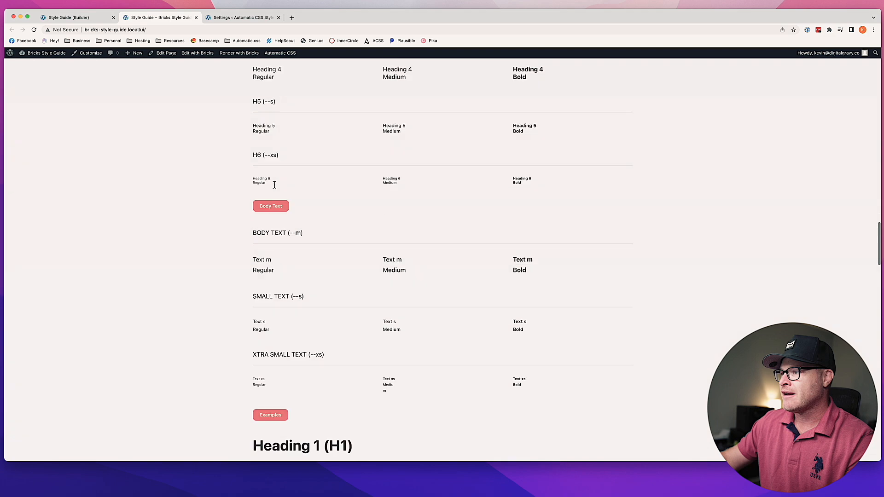
pyautogui.scroll(-3)
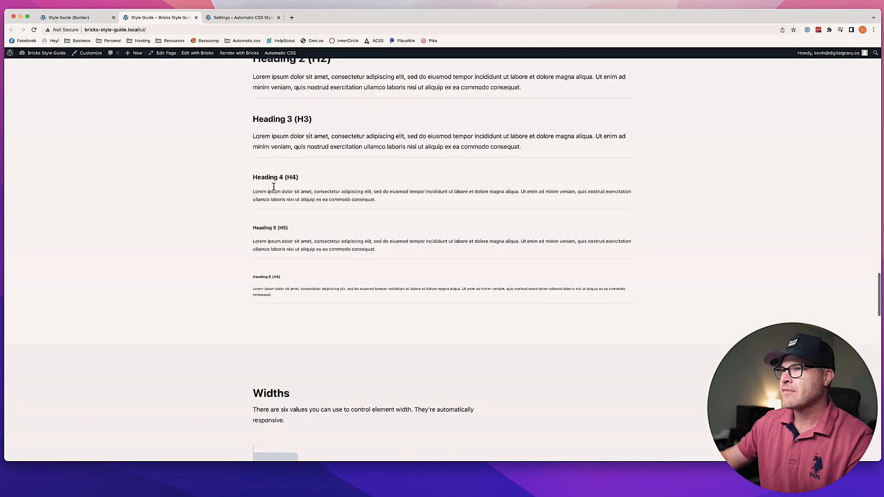
pyautogui.click(197, 53)
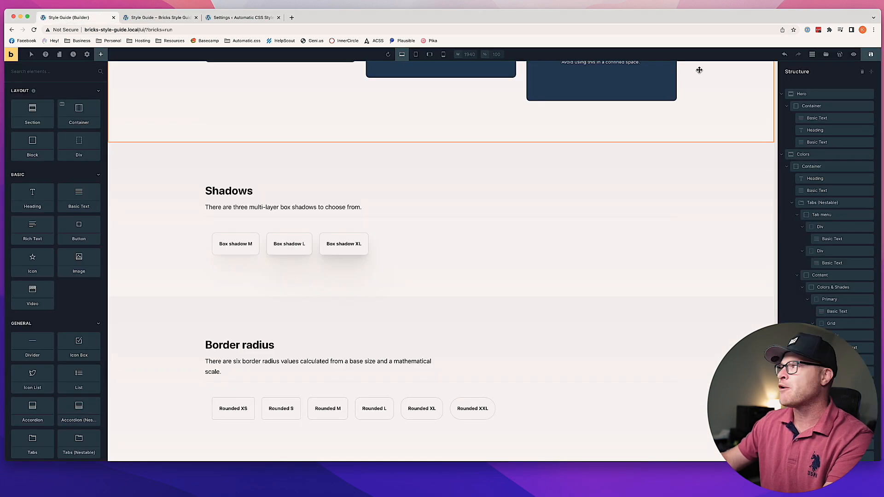
pyautogui.click(163, 17)
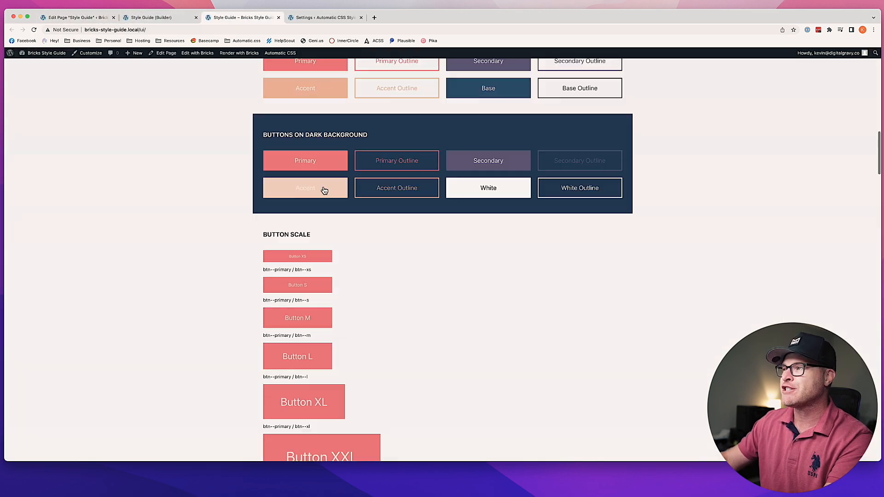
pyautogui.scroll(3)
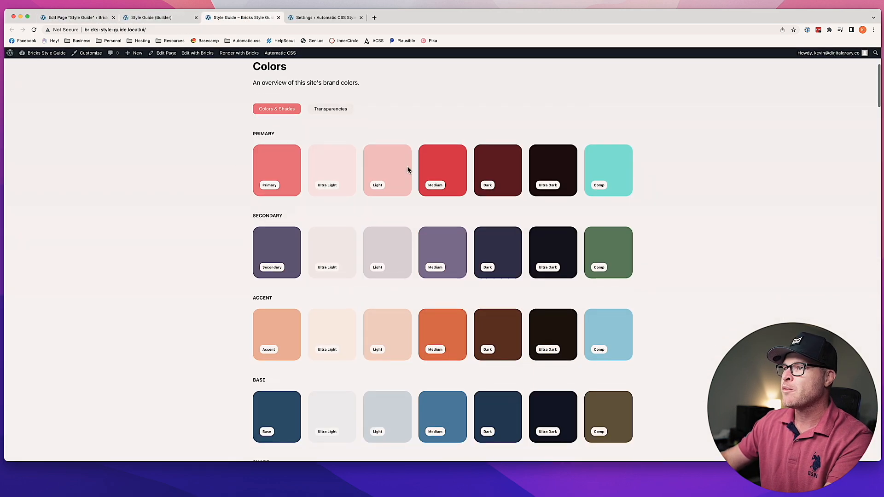
pyautogui.click(76, 18)
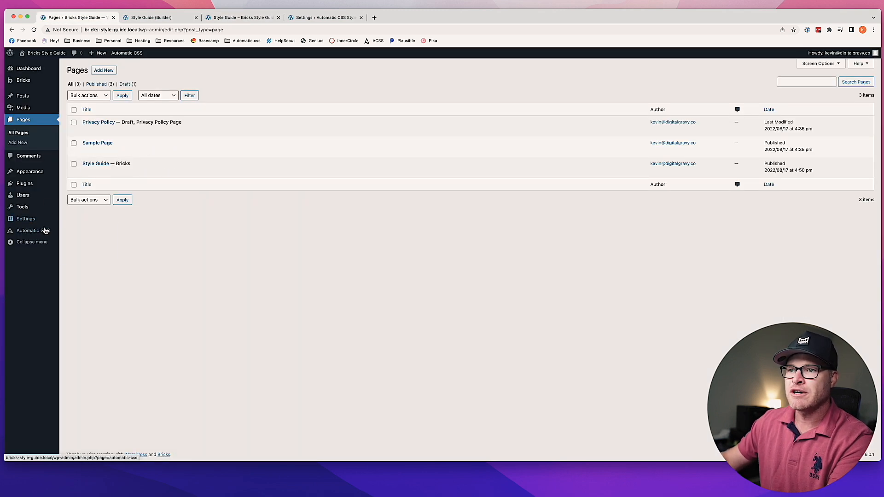
# - Set the Automatic CSS primary palette colour to green #54ED78 and save
pyautogui.click(33, 230)
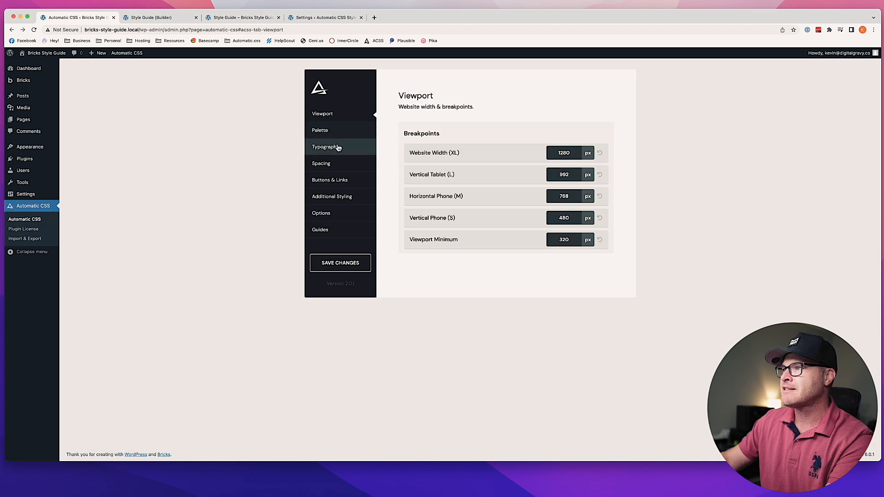
pyautogui.click(320, 131)
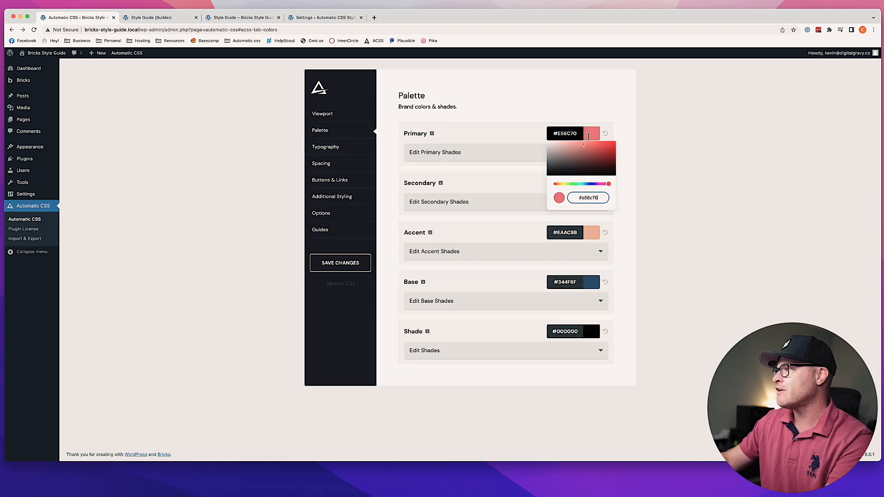
pyautogui.click(593, 159)
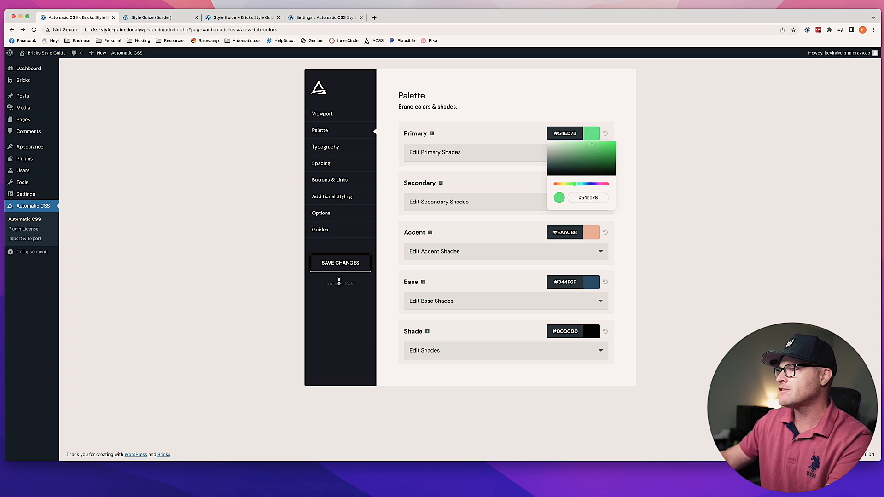
pyautogui.click(339, 263)
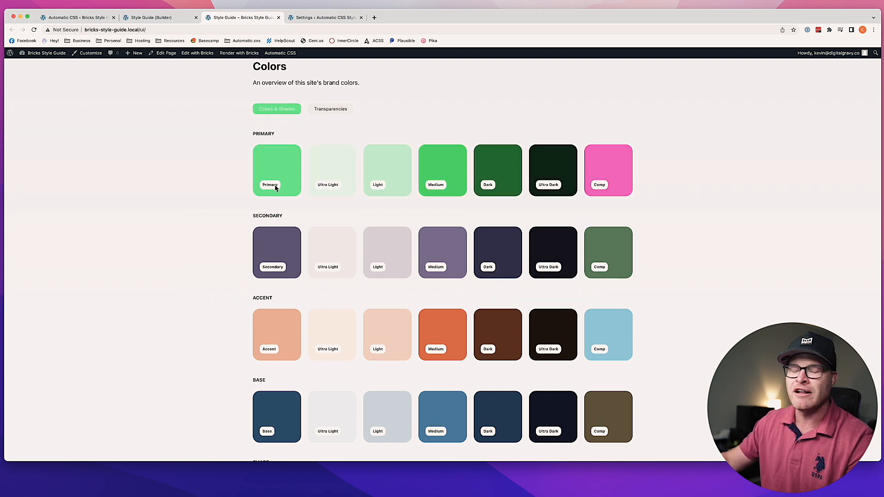
pyautogui.moveTo(130, 189)
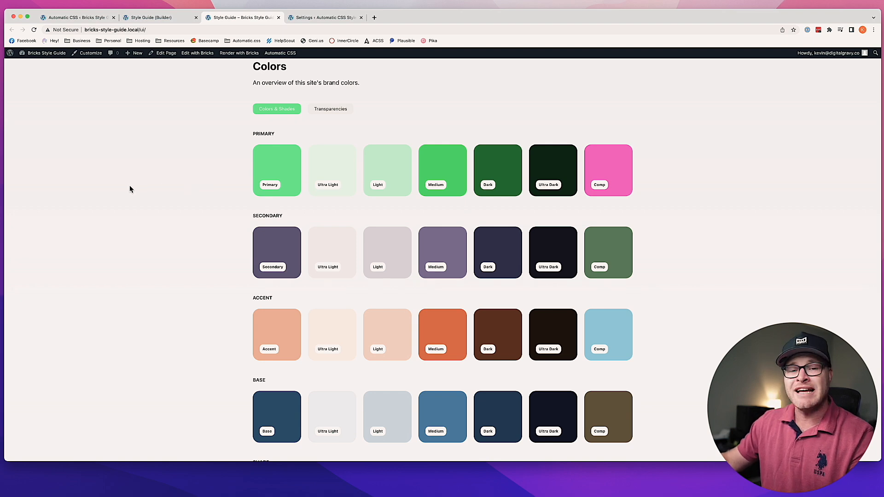